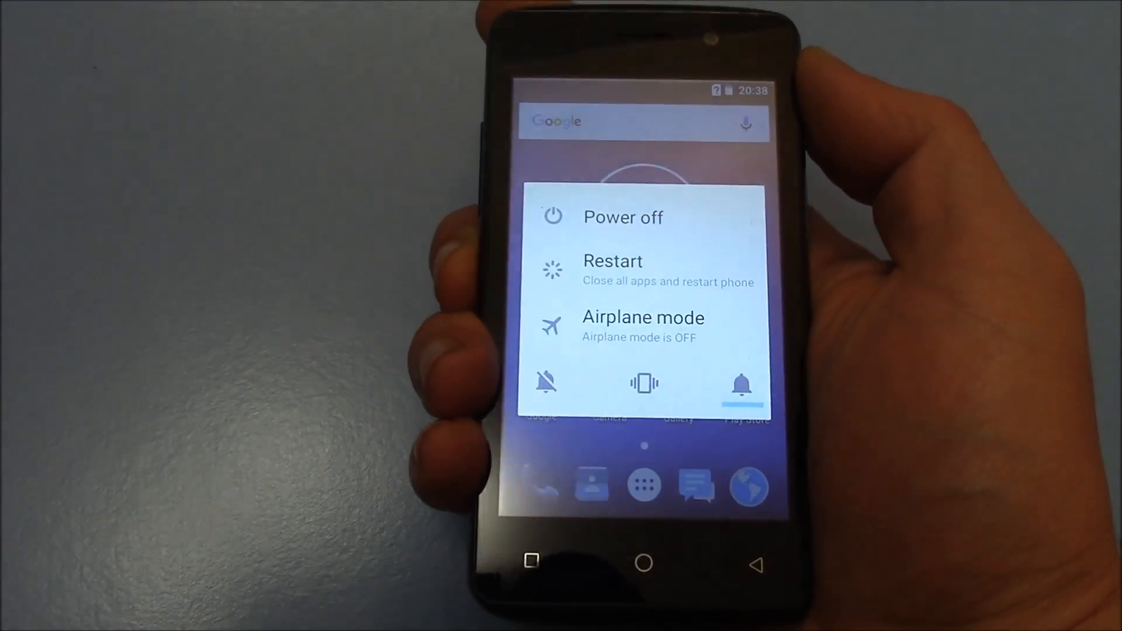
Step: Choose Power off from the power menu to bring up the shutdown confirmation
click(623, 217)
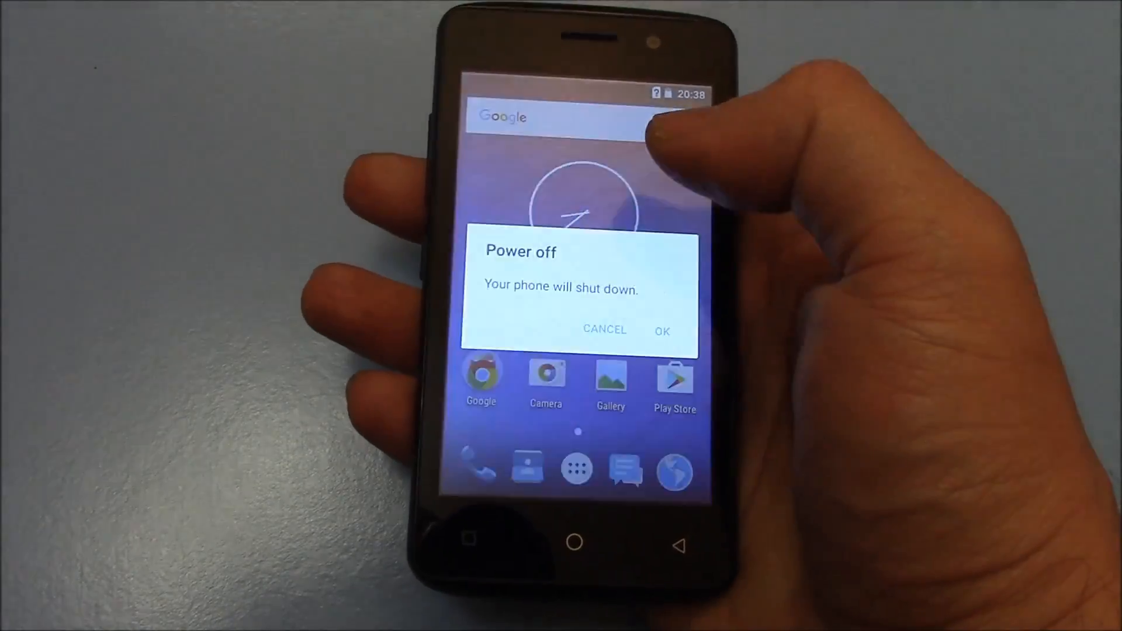